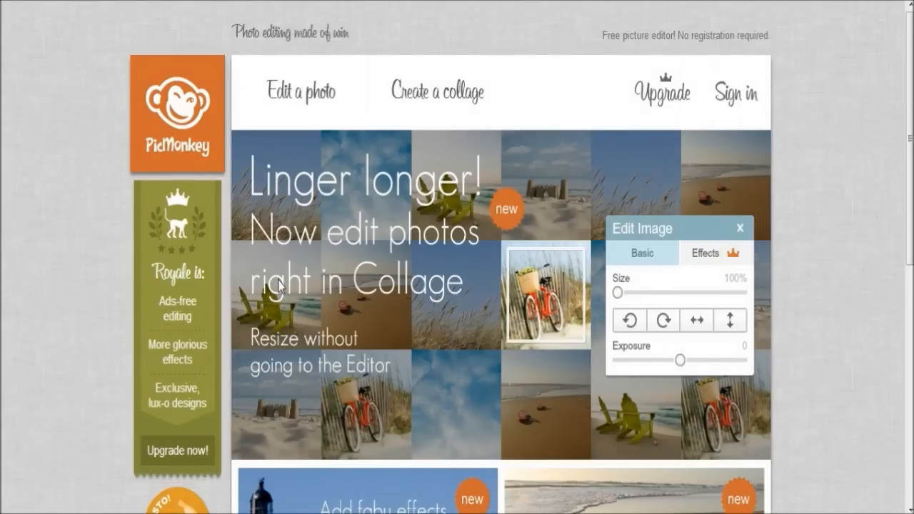
Load the Battlefield soldier image into the editor with Basic Edits ready
left_click_drag(617, 293, 654, 293)
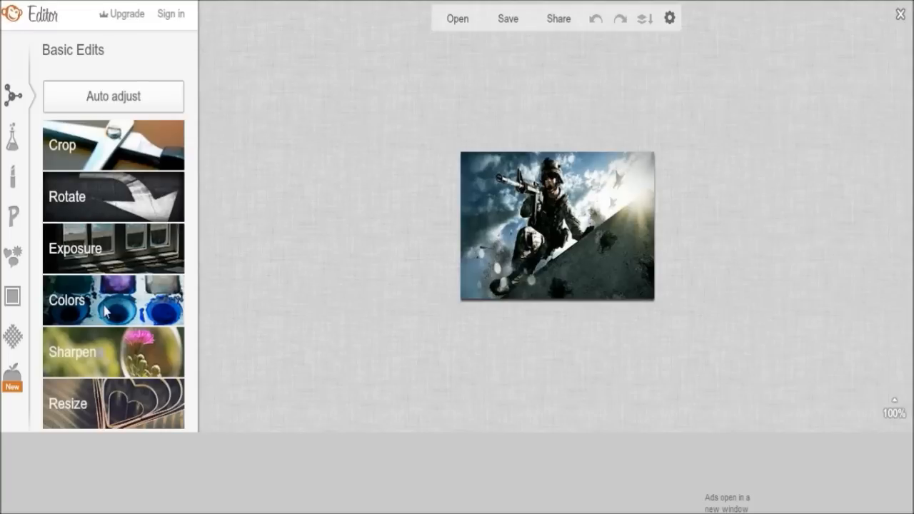
Nudge Exposure brightness down to about -2 and ease it back toward normal
left_click(74, 248)
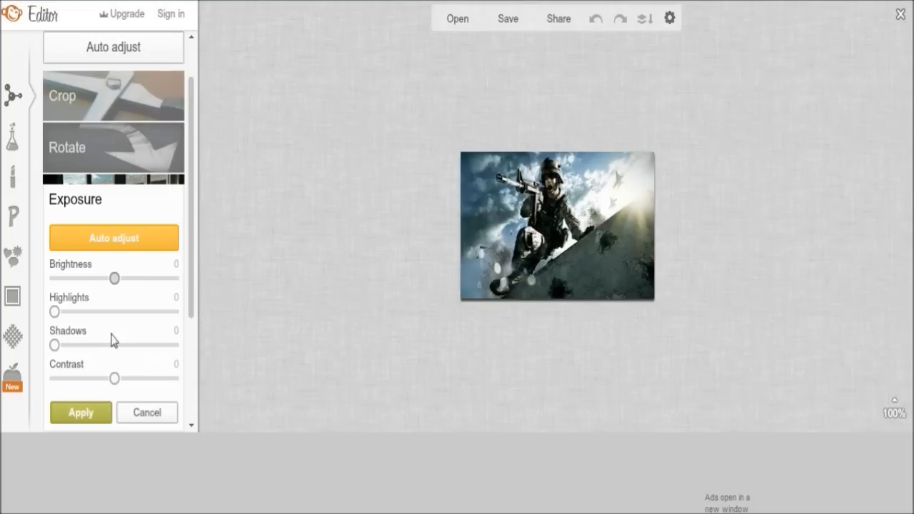
left_click_drag(115, 278, 111, 279)
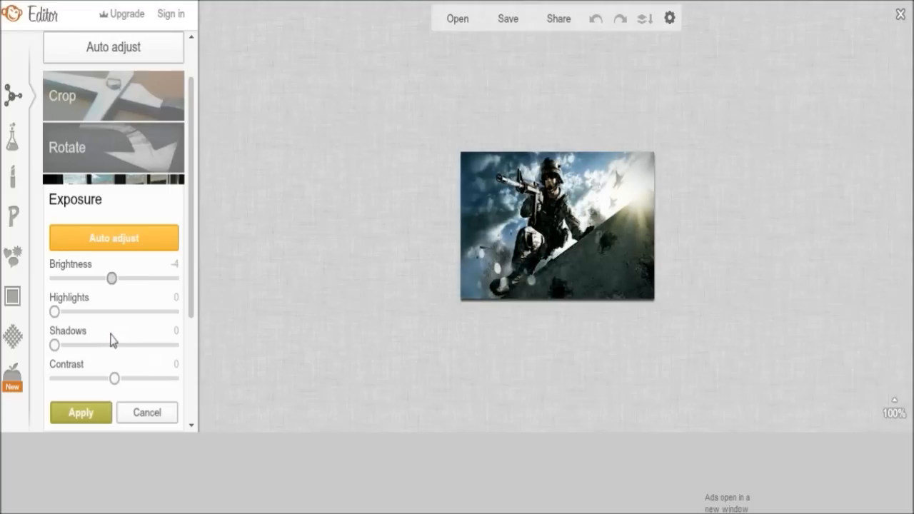
left_click_drag(111, 279, 114, 279)
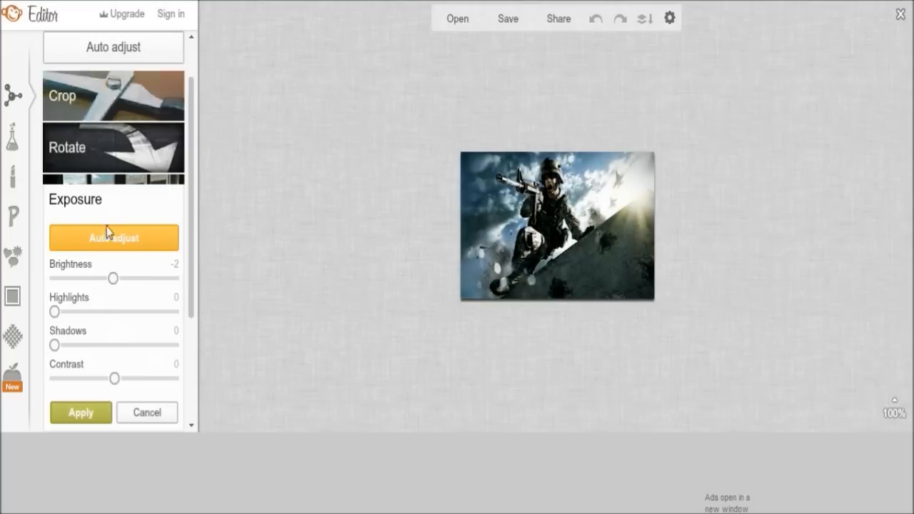
Browse past the Colors adjustments down to the Sharpen panel
scroll("down", 3)
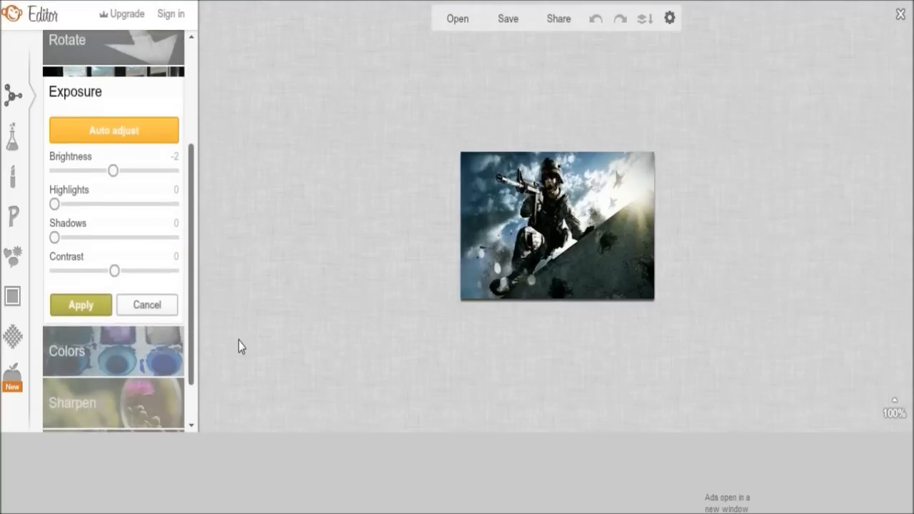
left_click(146, 305)
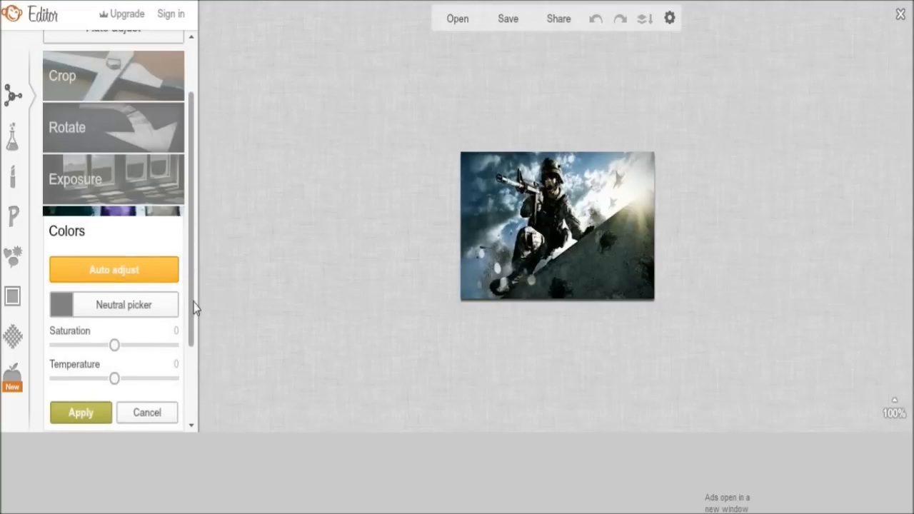
scroll("down", 3)
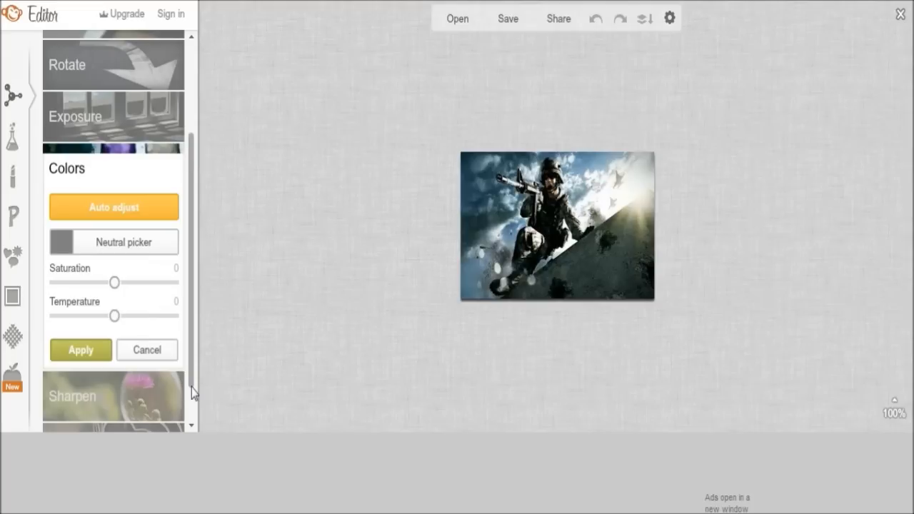
scroll("down", 3)
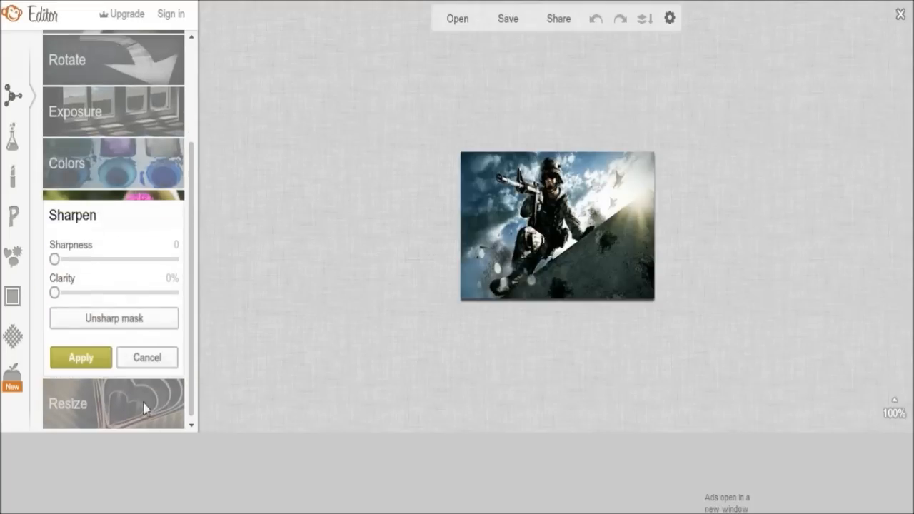
Test the Sharpness slider from zero up to a strong value and back to a light amount
left_click_drag(55, 260, 71, 260)
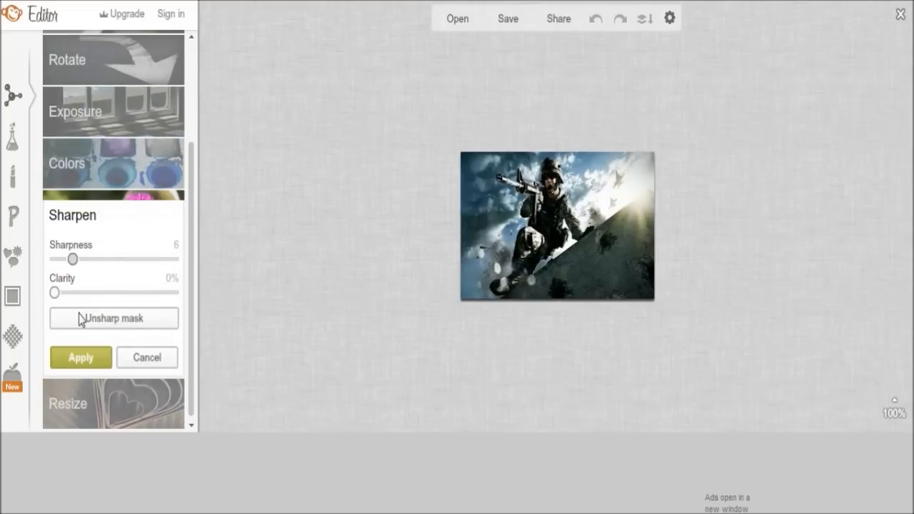
left_click_drag(73, 260, 85, 260)
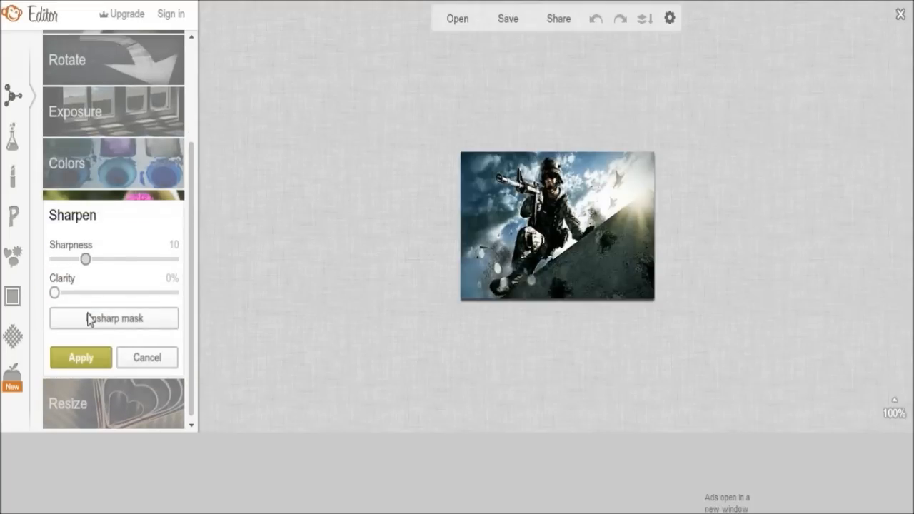
left_click_drag(85, 260, 54, 260)
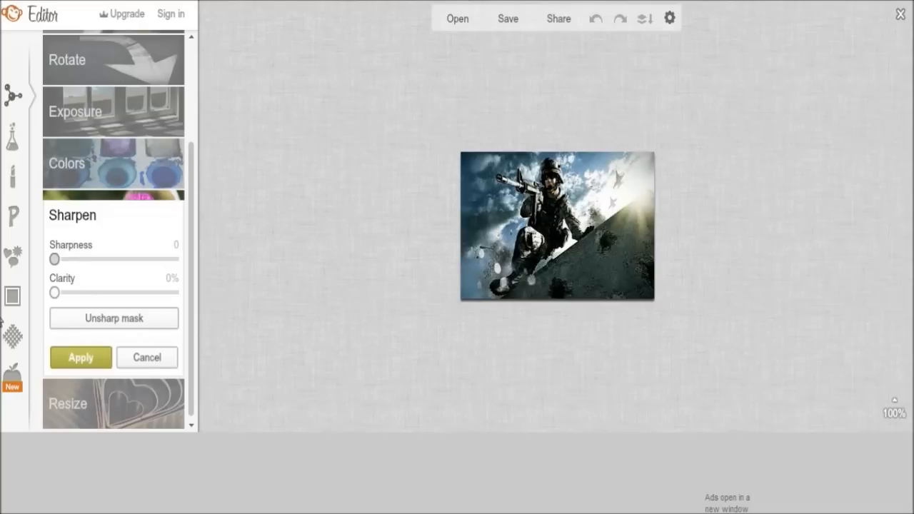
left_click_drag(55, 260, 174, 260)
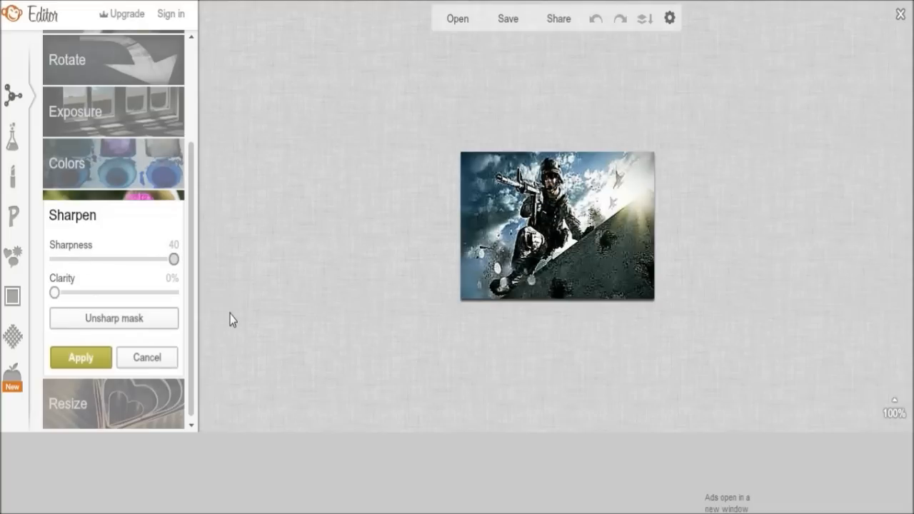
left_click_drag(174, 260, 70, 260)
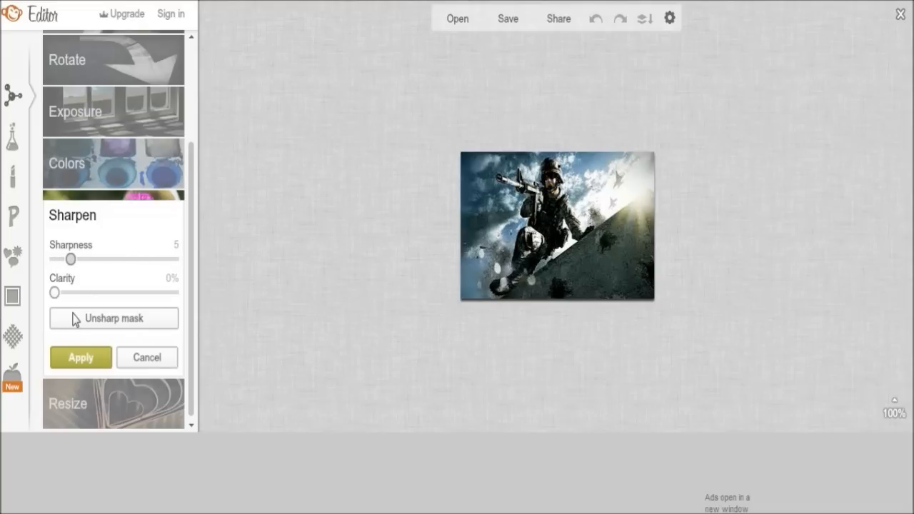
left_click_drag(72, 260, 76, 260)
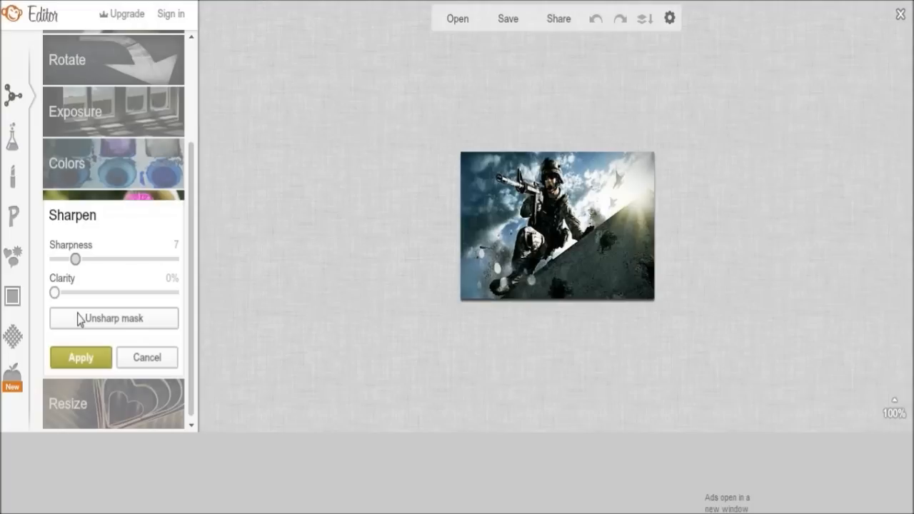
Settle on a moderate sharpness around 8 and apply it
left_click_drag(76, 260, 83, 260)
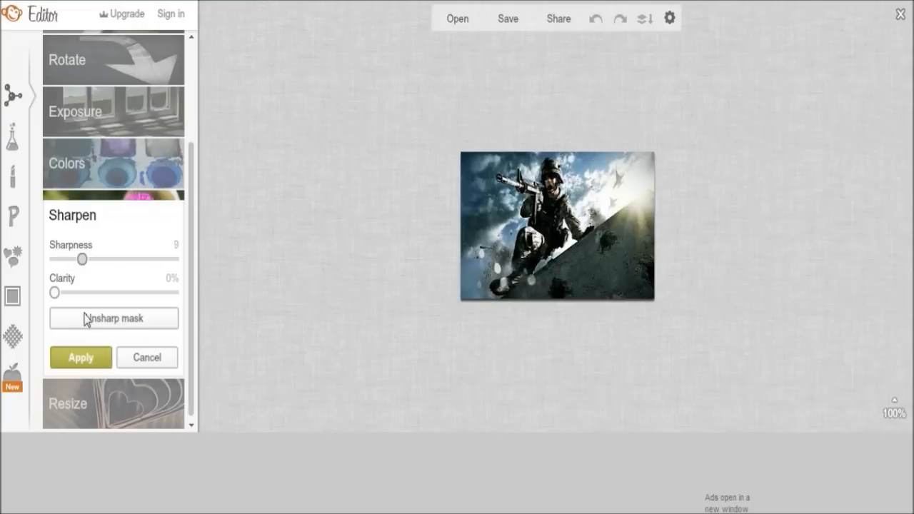
left_click_drag(83, 260, 54, 260)
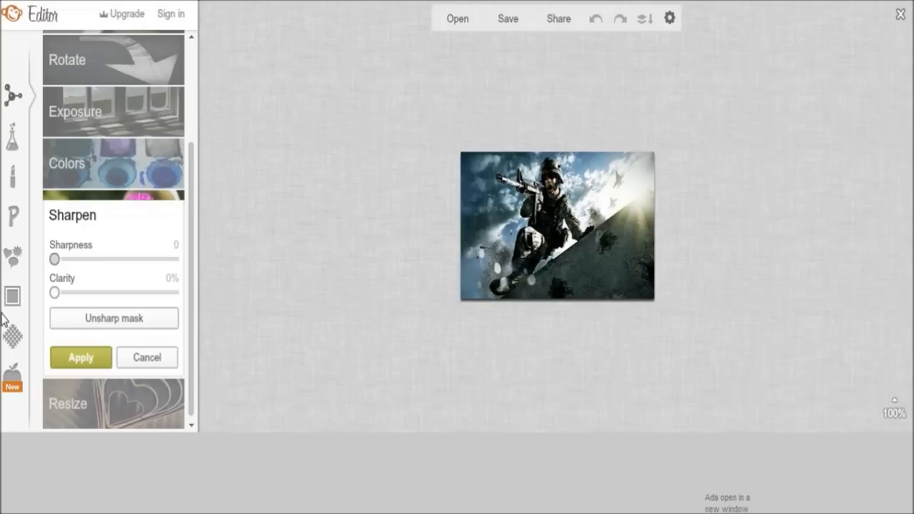
left_click_drag(54, 260, 80, 260)
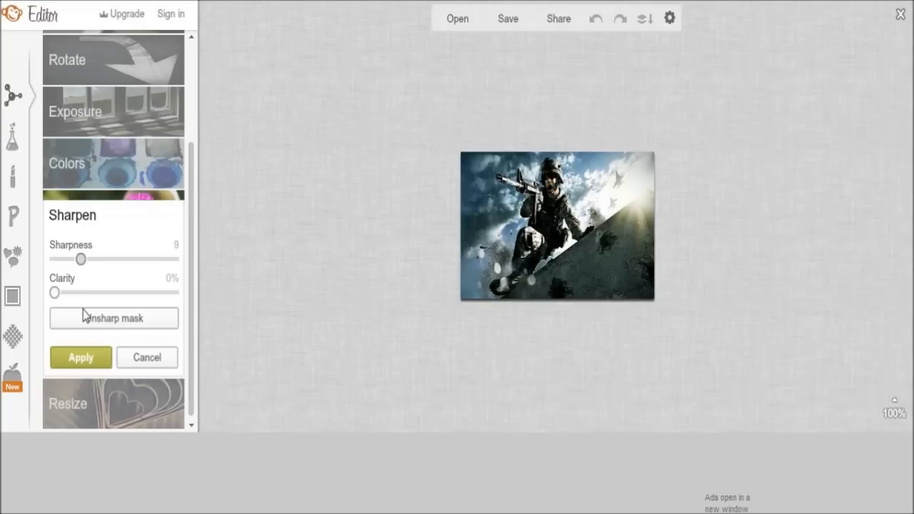
left_click_drag(81, 260, 86, 259)
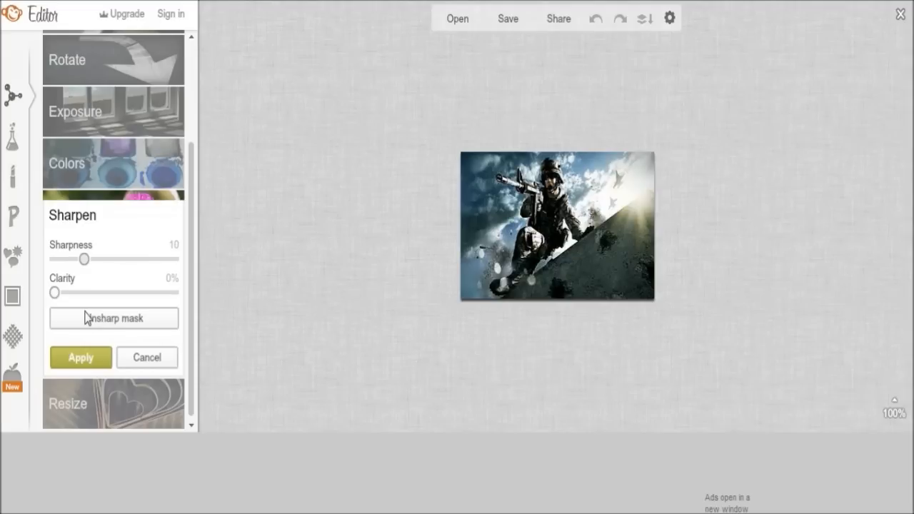
left_click_drag(86, 260, 82, 260)
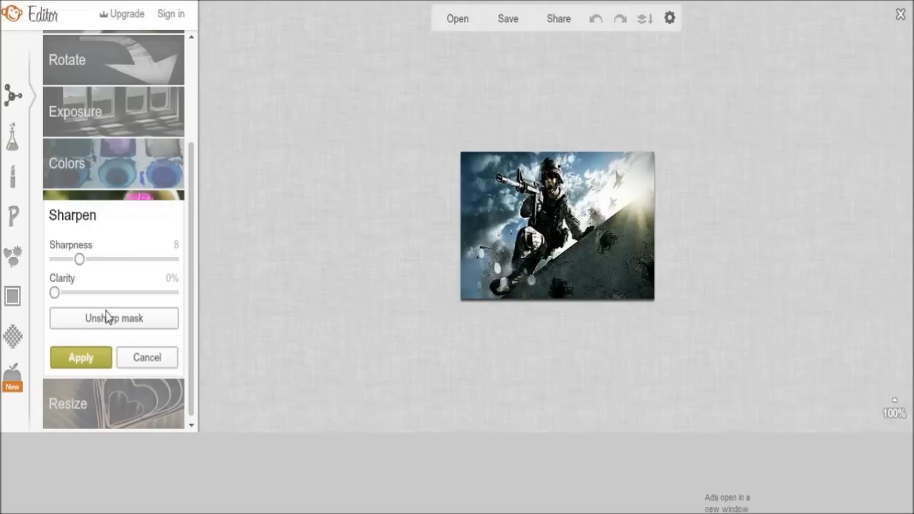
left_click(146, 358)
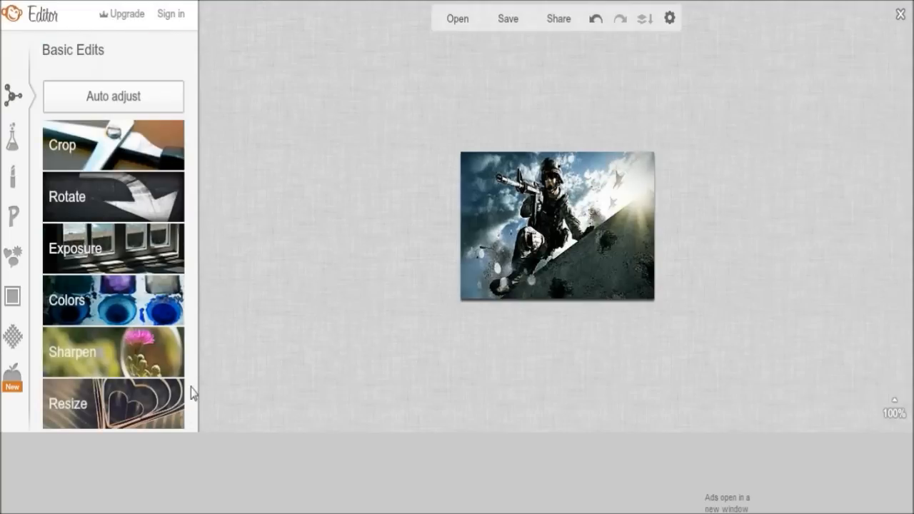
mouse_move(13, 174)
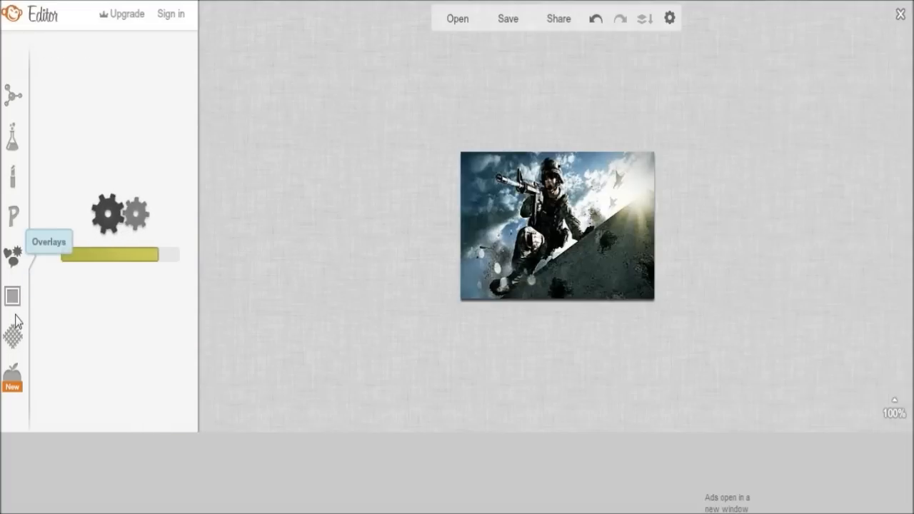
Scroll through the frame styles, then switch to the Textures collection
left_click(11, 254)
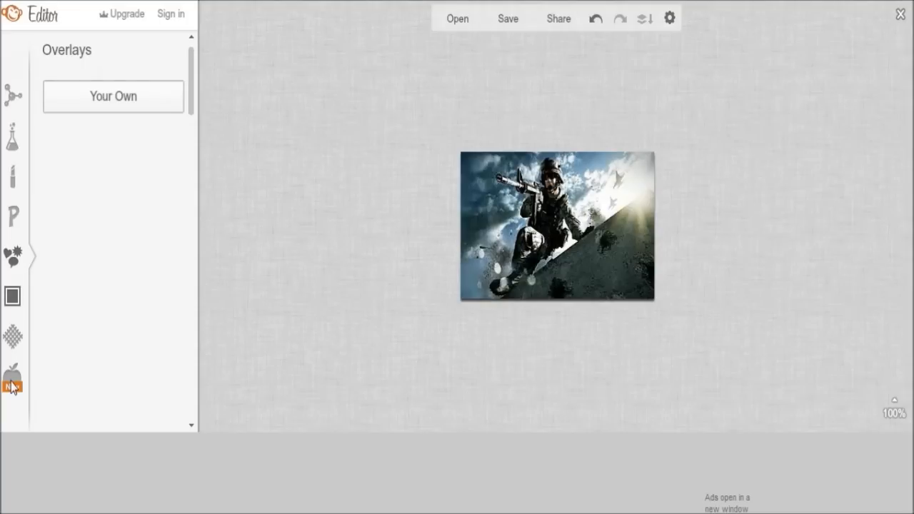
left_click(11, 256)
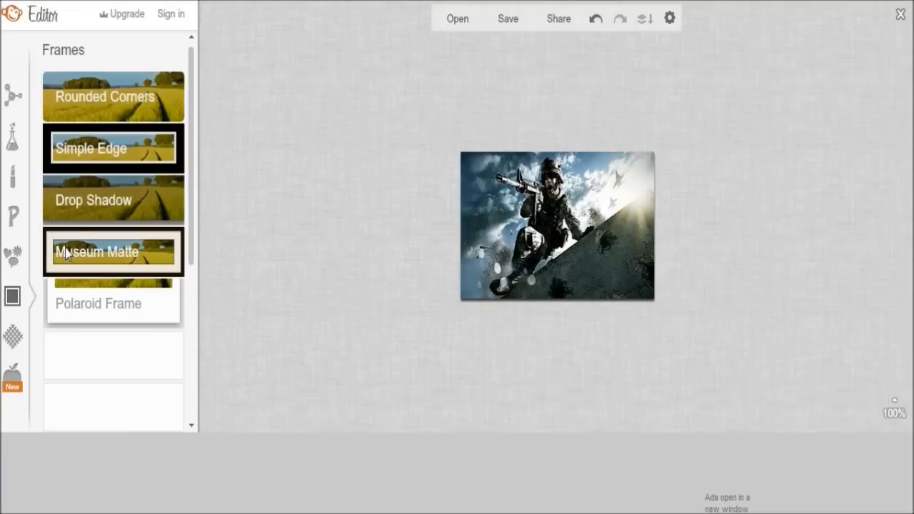
scroll("down", 3)
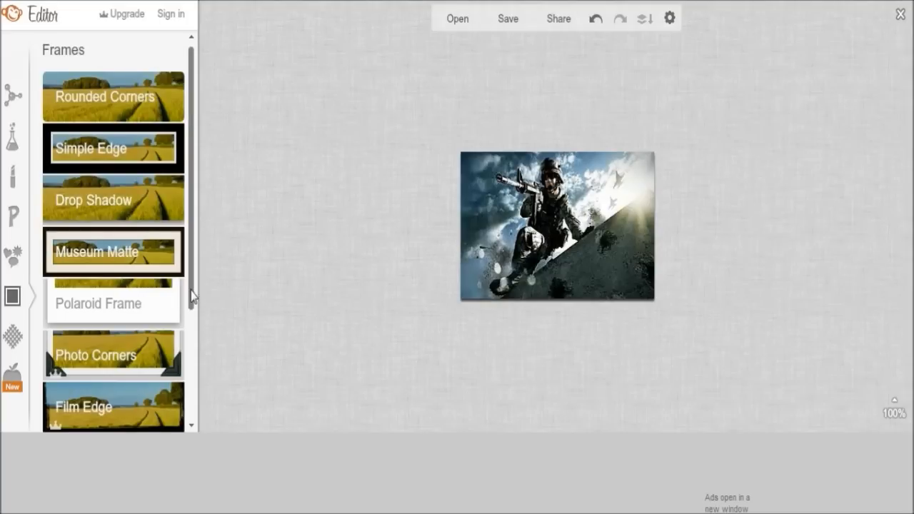
scroll("down", 3)
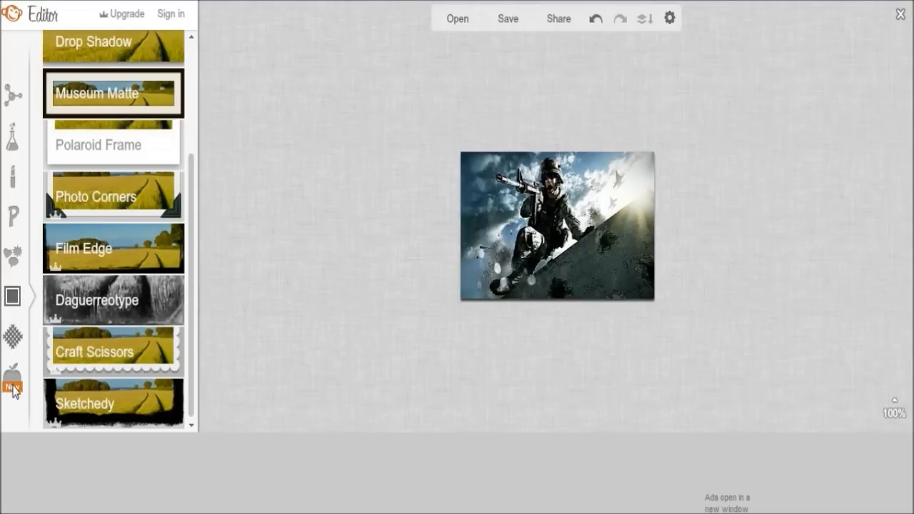
left_click(12, 337)
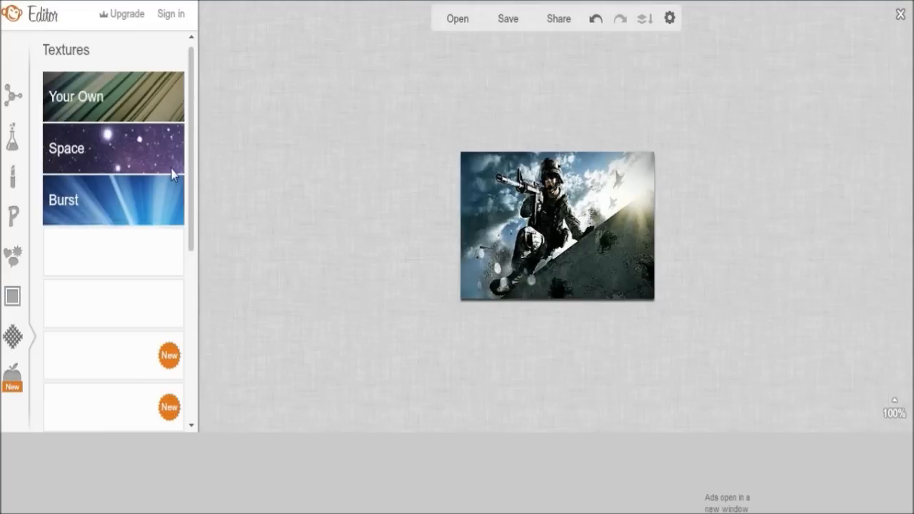
Preview the blue and orange Light Trails textures on the soldier photo
scroll("down", 3)
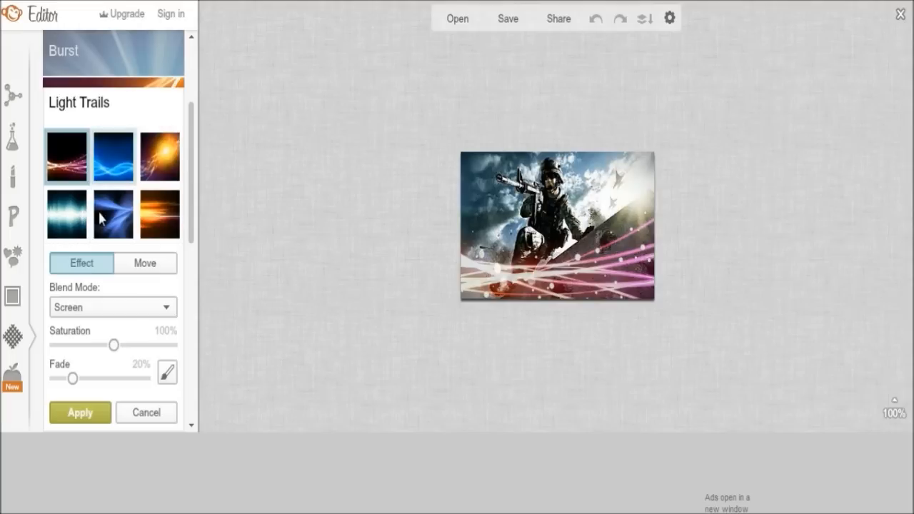
left_click(113, 156)
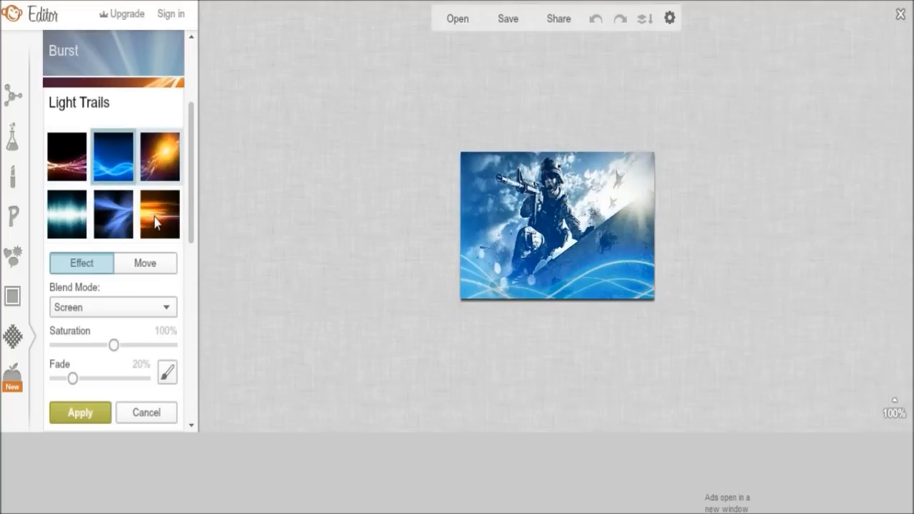
left_click(160, 156)
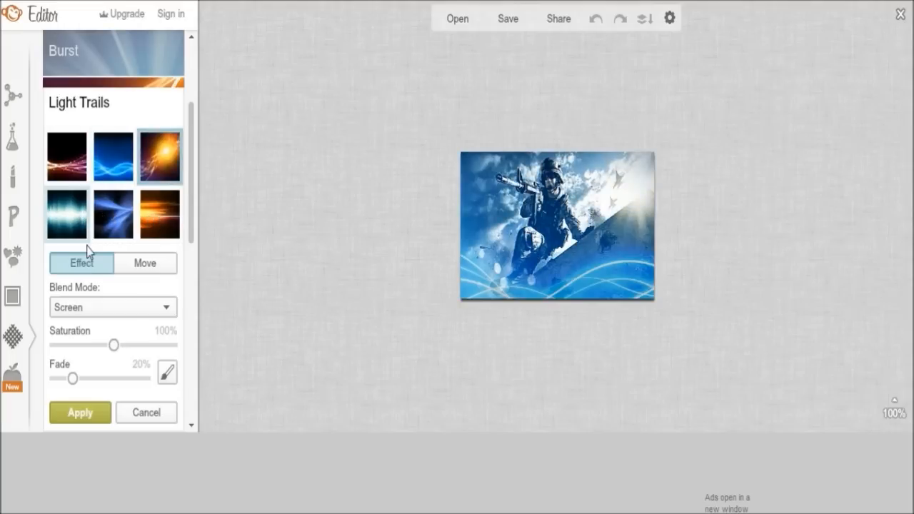
Try a Screen/Multiply blend and another light-trails texture, then discard the preview
left_click(112, 307)
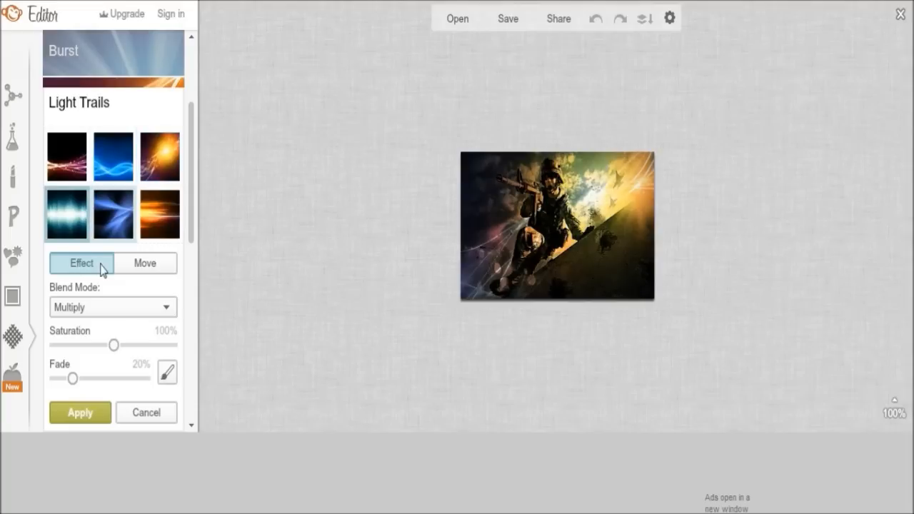
left_click(113, 215)
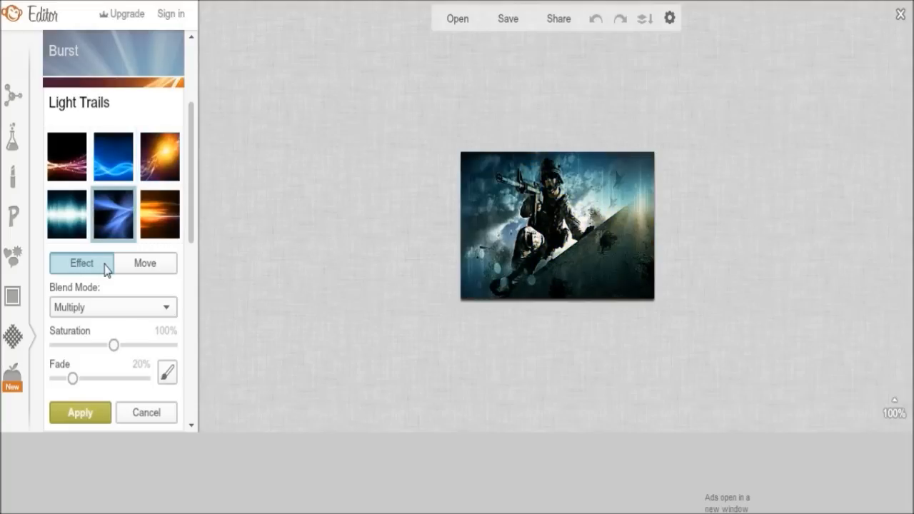
left_click(160, 214)
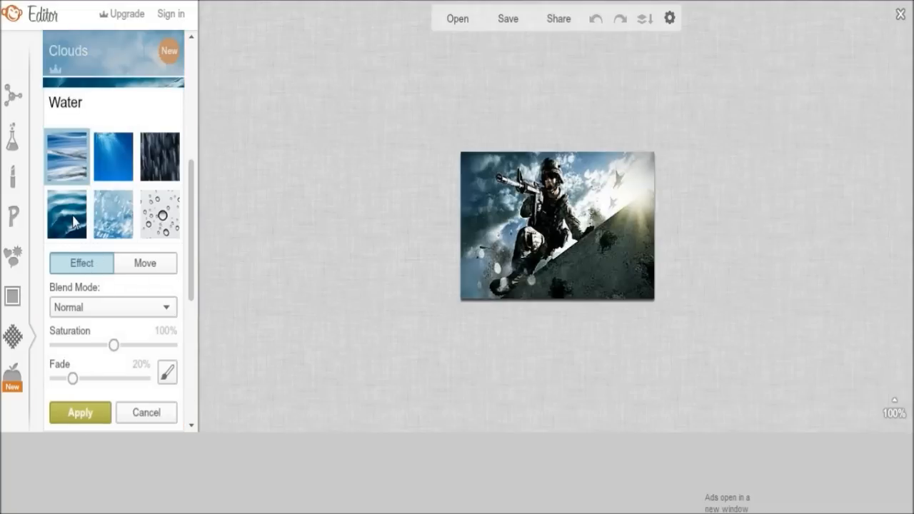
Try the rippled water texture, then apply the droplets texture with Multiply blending
left_click(113, 156)
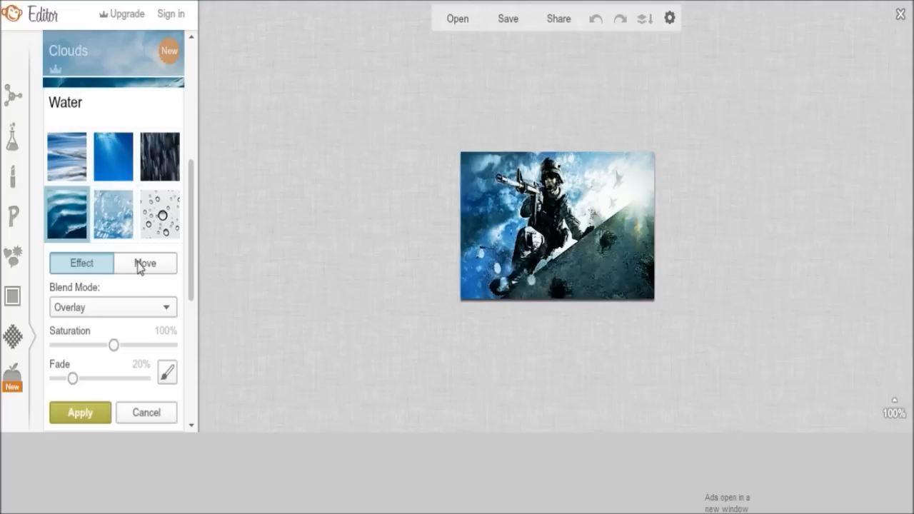
left_click(160, 215)
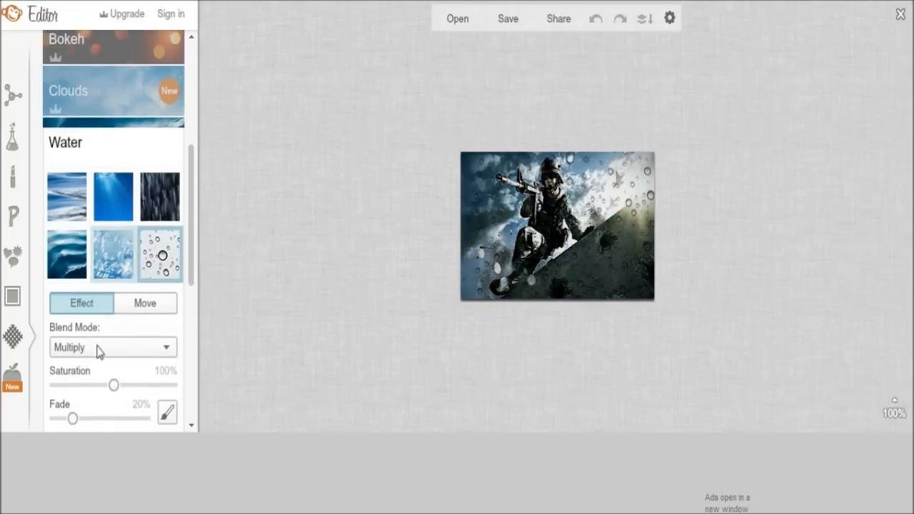
scroll("down", 3)
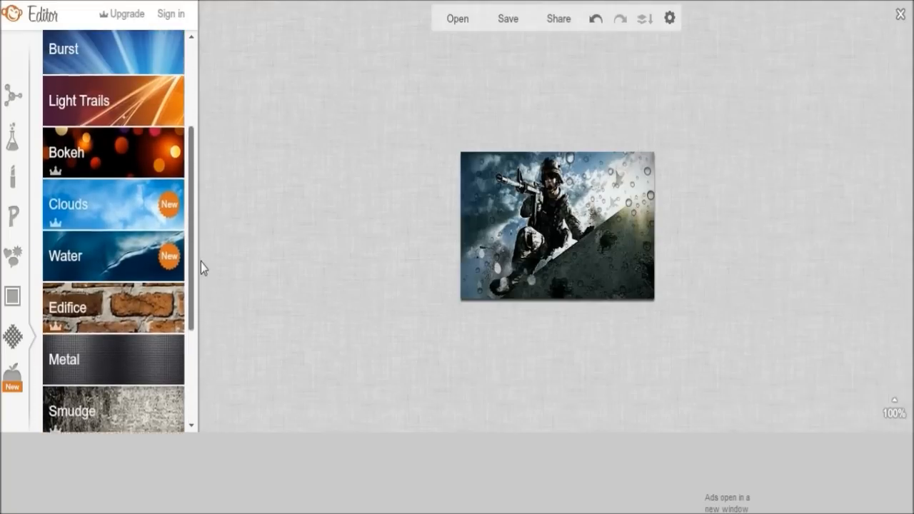
Preview the orange Light Trails burst with Multiply blend and fade near 39%
left_click(78, 100)
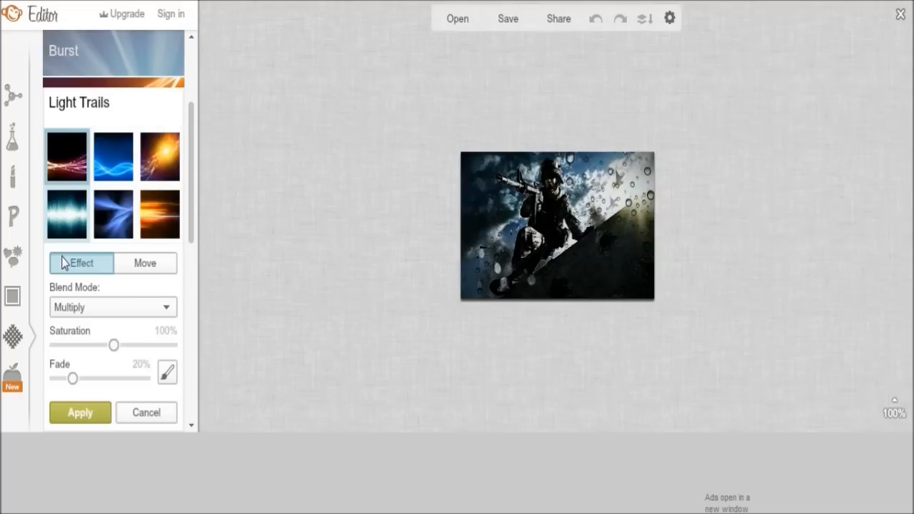
left_click(160, 156)
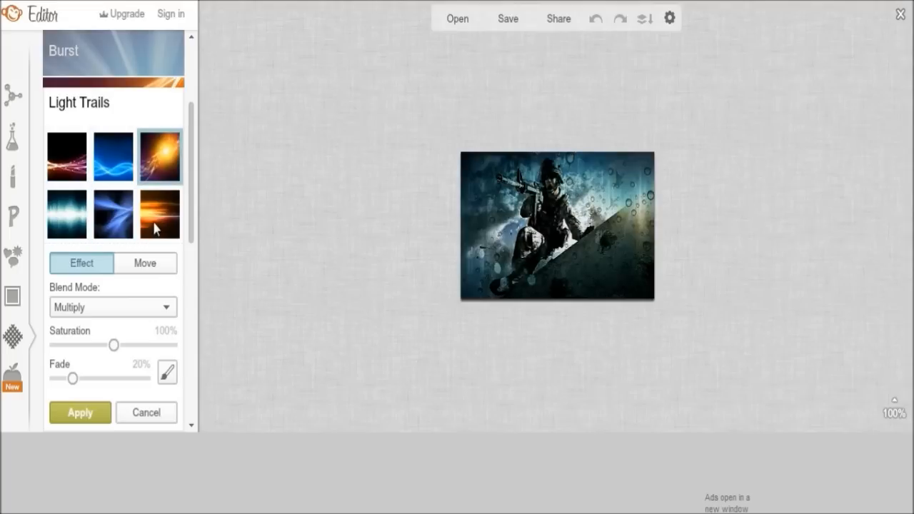
mouse_move(221, 276)
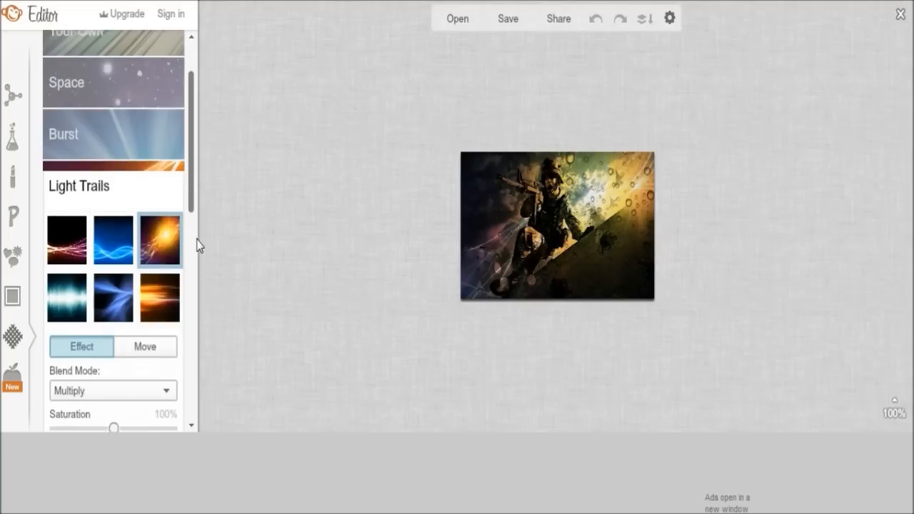
scroll("down", 3)
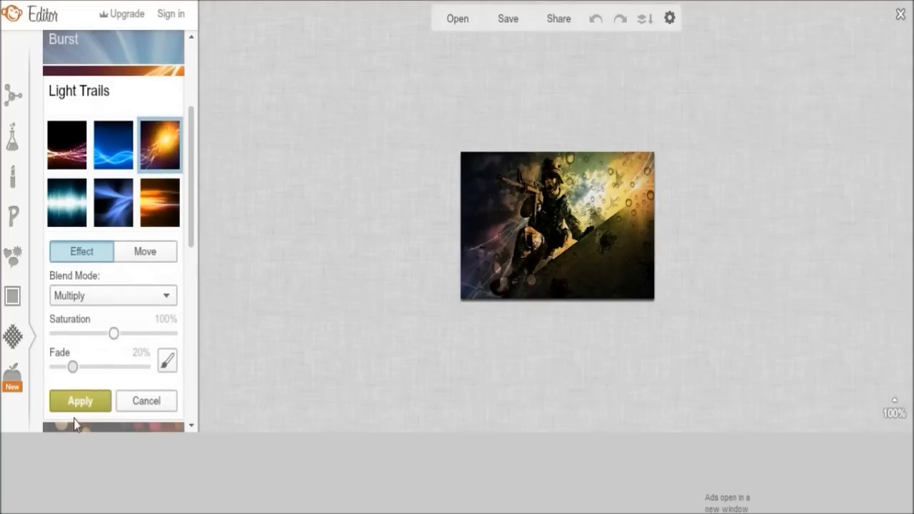
left_click_drag(73, 365, 90, 366)
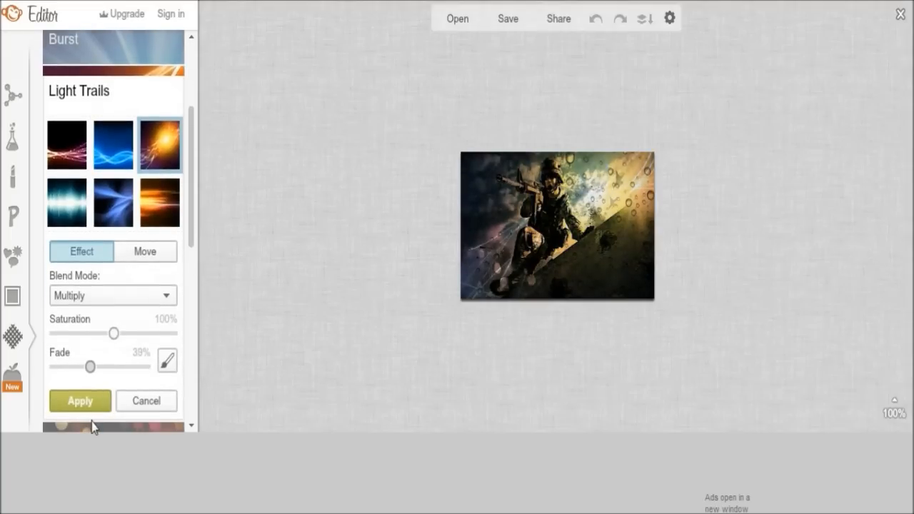
Try fades of 85%, 55% and 47%, settle back at about 39% and apply
left_click_drag(90, 366, 133, 366)
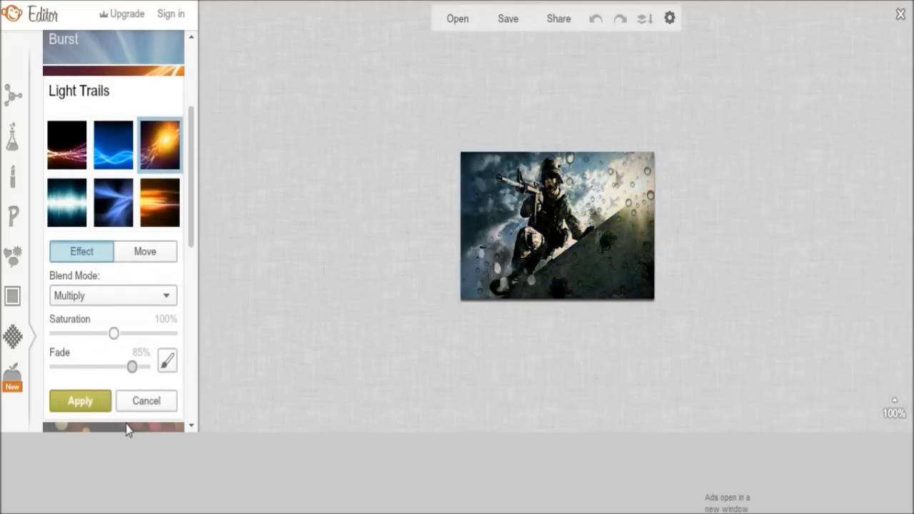
left_click_drag(132, 366, 106, 366)
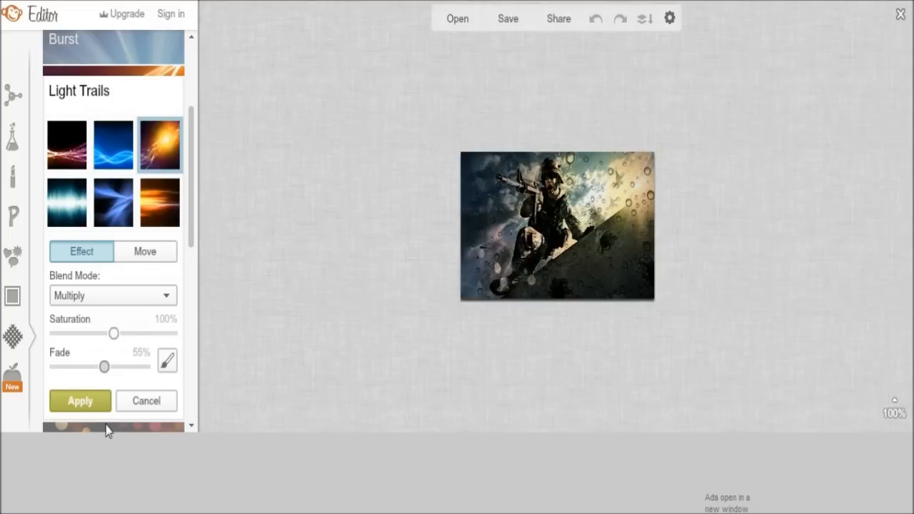
left_click_drag(106, 365, 98, 366)
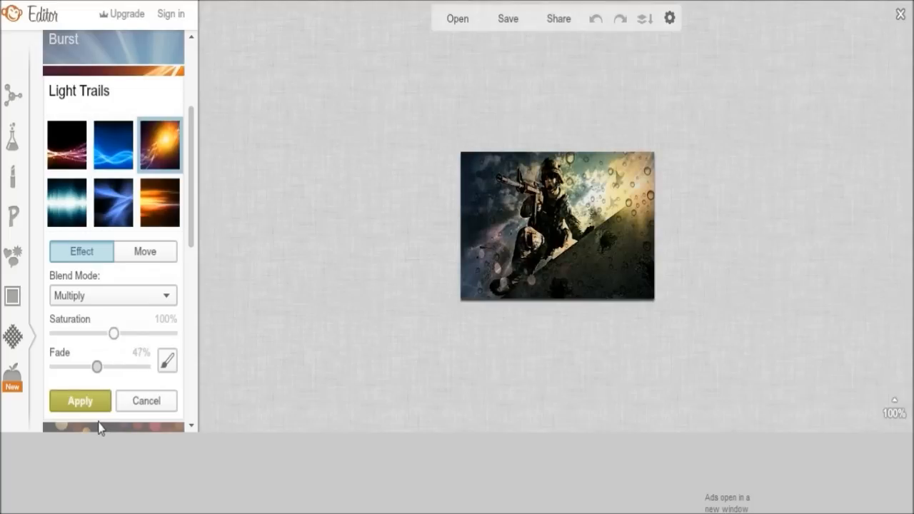
left_click_drag(97, 366, 92, 366)
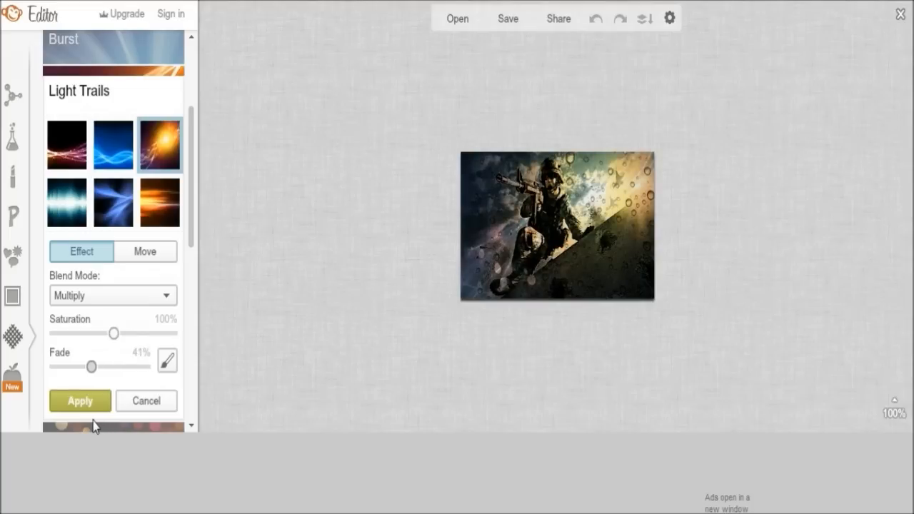
left_click_drag(93, 365, 90, 365)
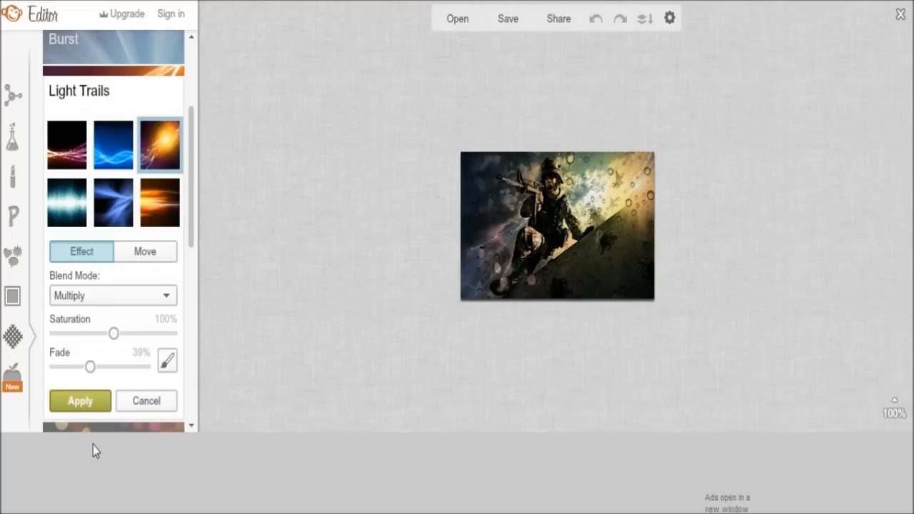
scroll("down", 3)
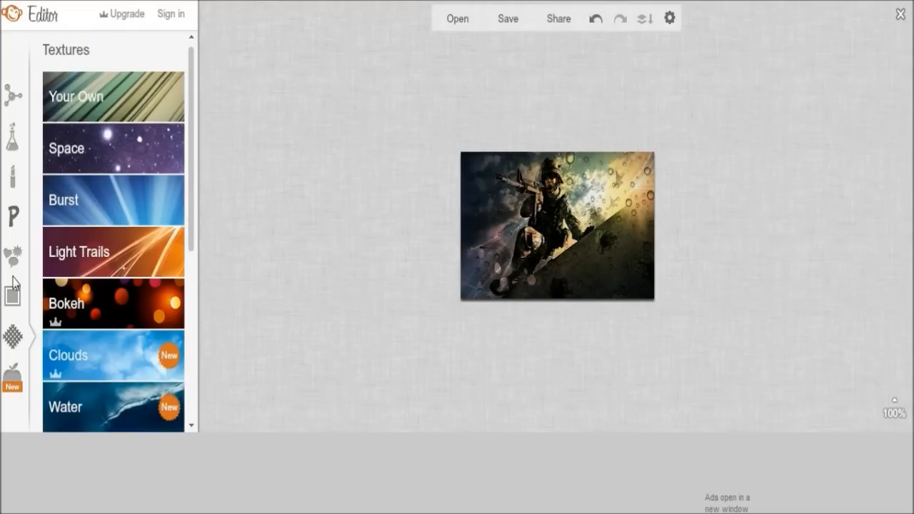
Browse through the Themes collection before moving to the text tool
left_click(12, 374)
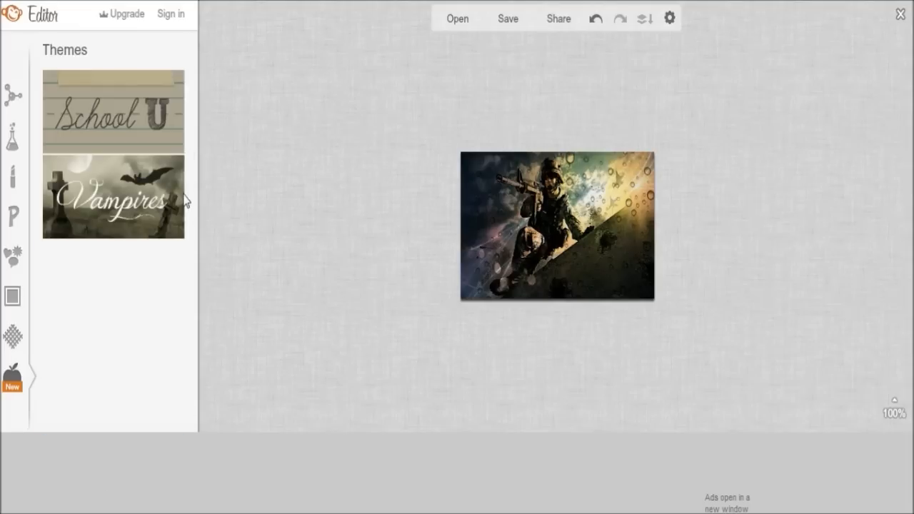
scroll("down", 3)
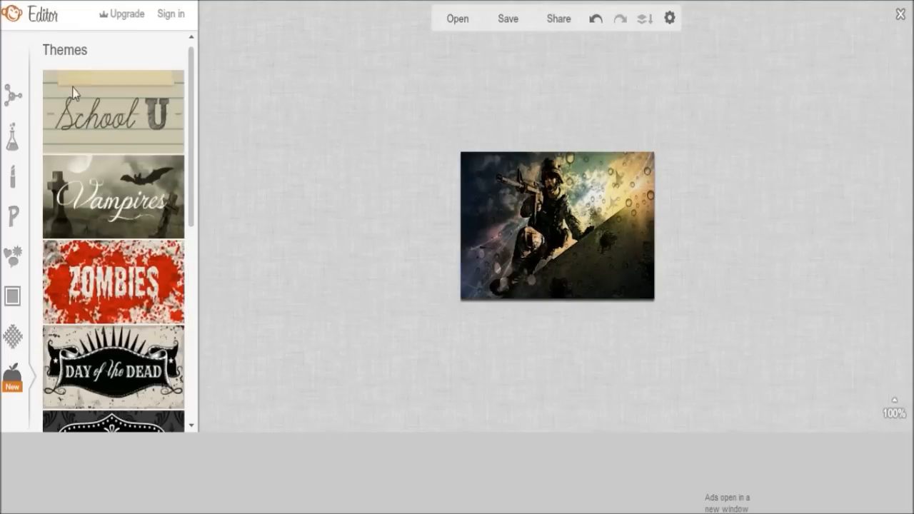
scroll("down", 3)
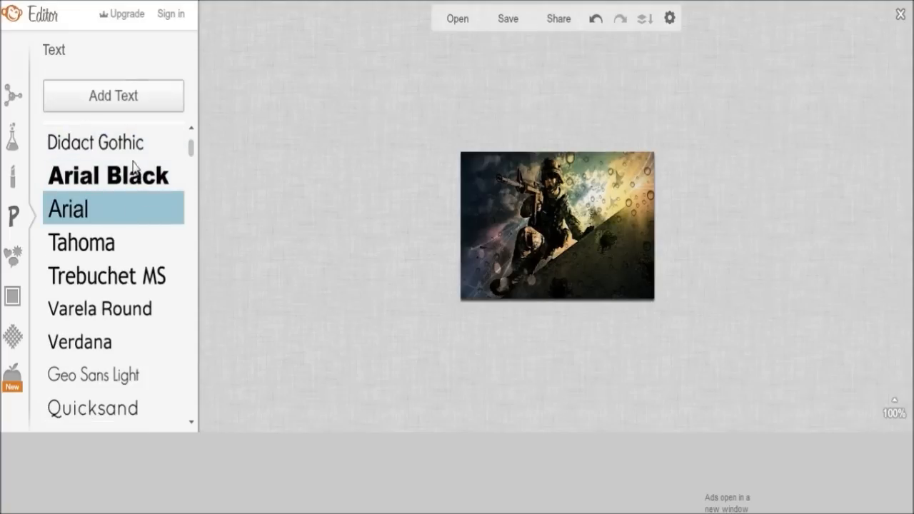
Add a Trebuchet MS text box reading 'Battlefield 3'
left_click(106, 274)
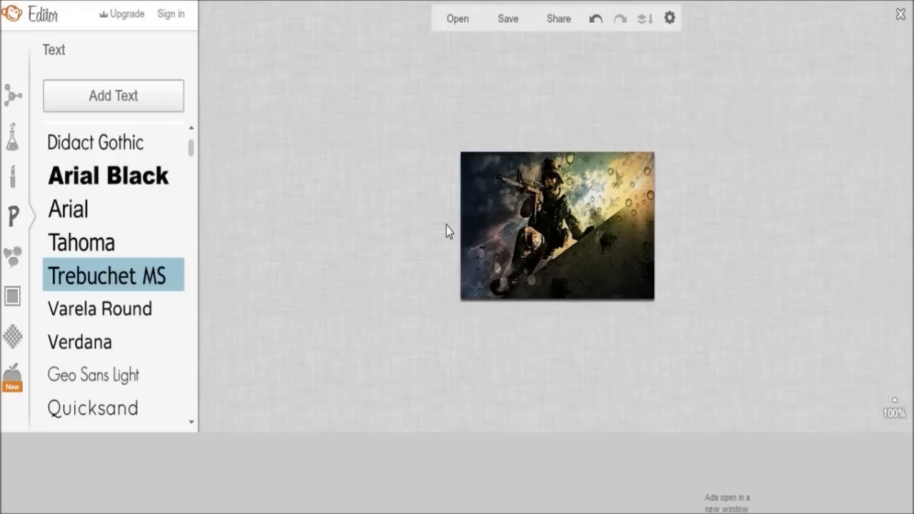
left_click(113, 96)
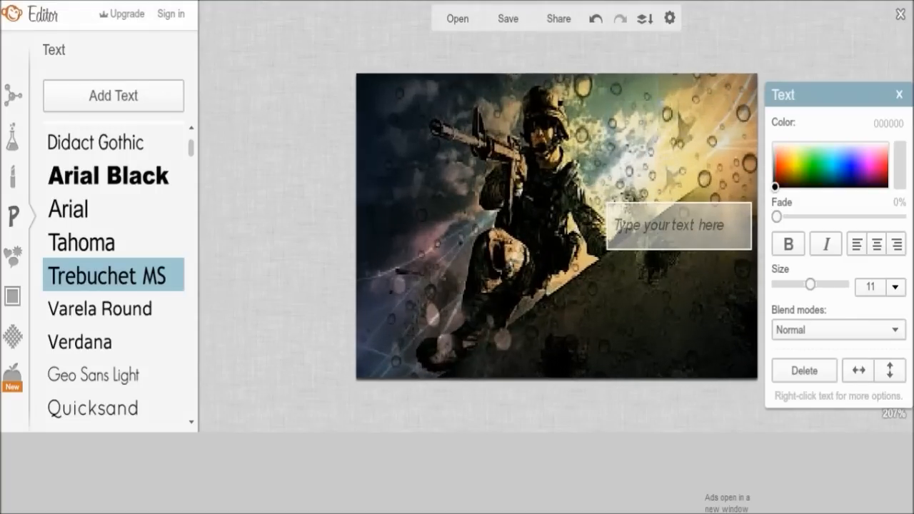
type("Batt")
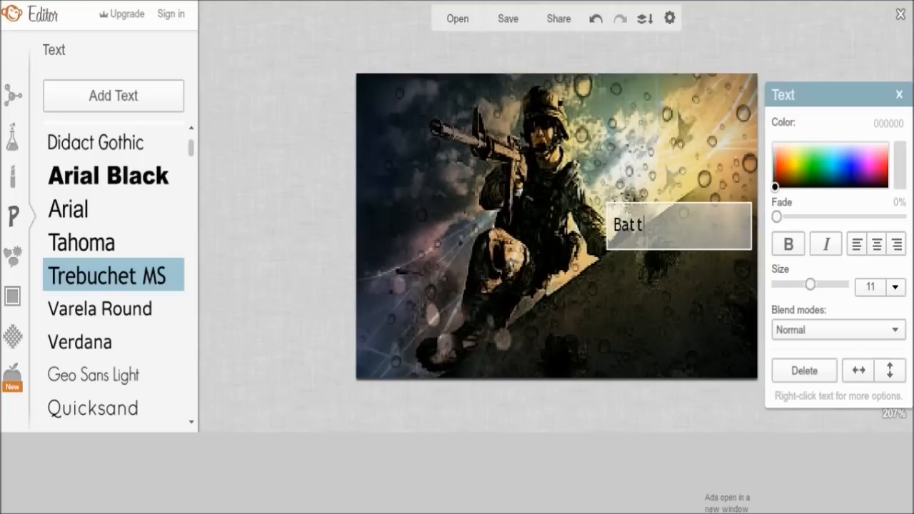
type("lefield 3")
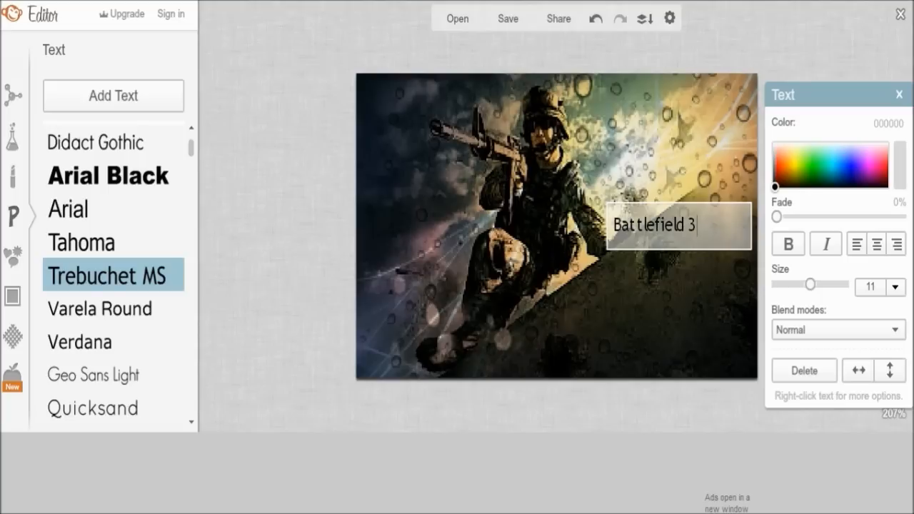
Colour the 'Battlefield 3' title red and position it large along the bottom
triple_click(651, 224)
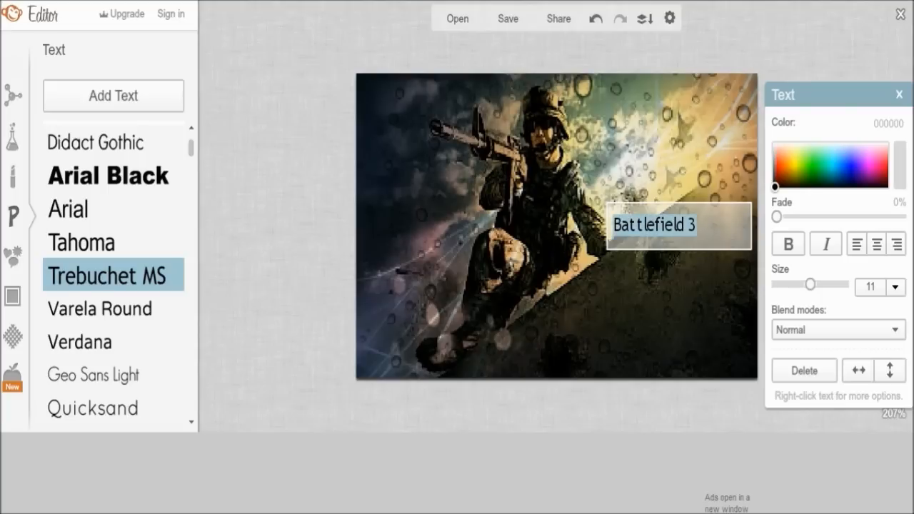
left_click(890, 167)
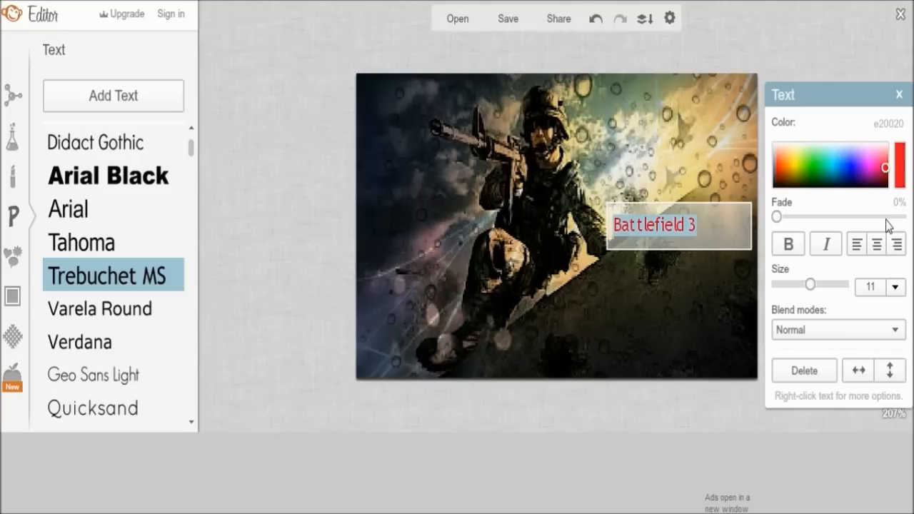
left_click(789, 243)
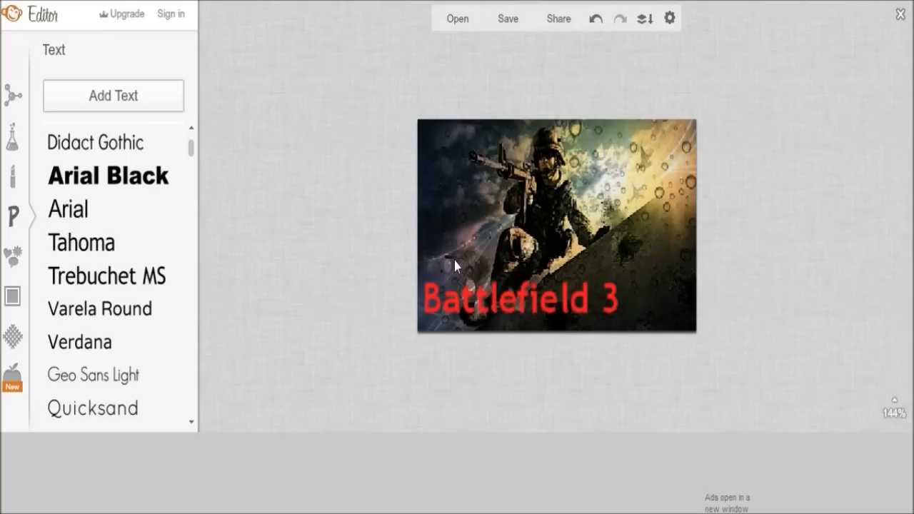
Merge the title text and texture overlays permanently into the photo
left_click(457, 17)
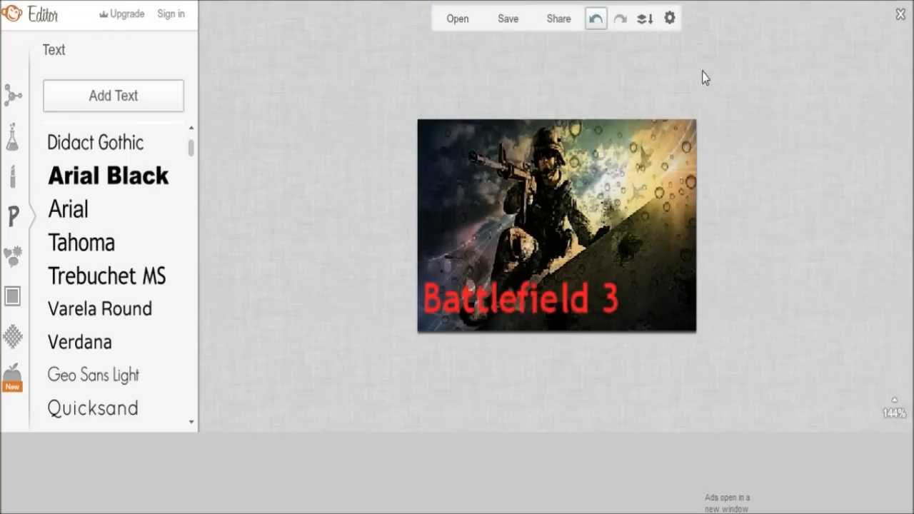
mouse_move(643, 17)
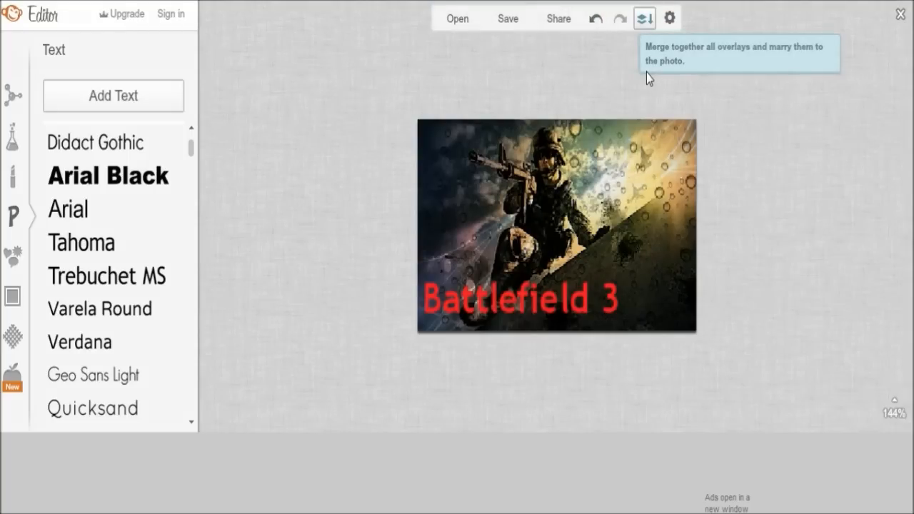
left_click(642, 18)
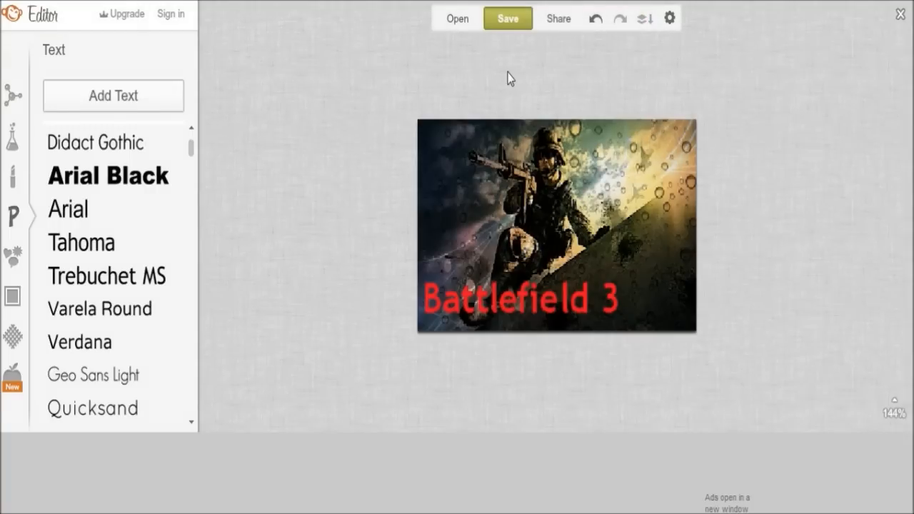
Save 'Battlefield 3' as a JPG at Sean (highest) quality to the computer
left_click(509, 17)
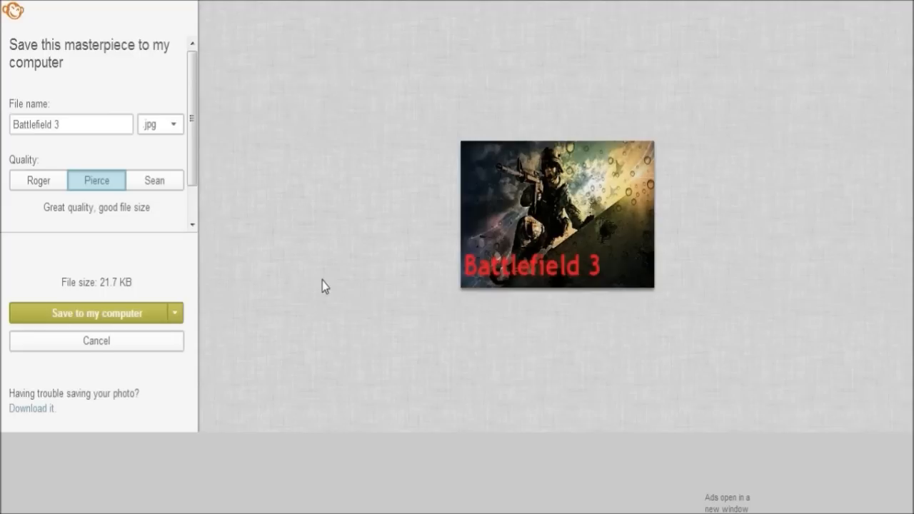
left_click(37, 180)
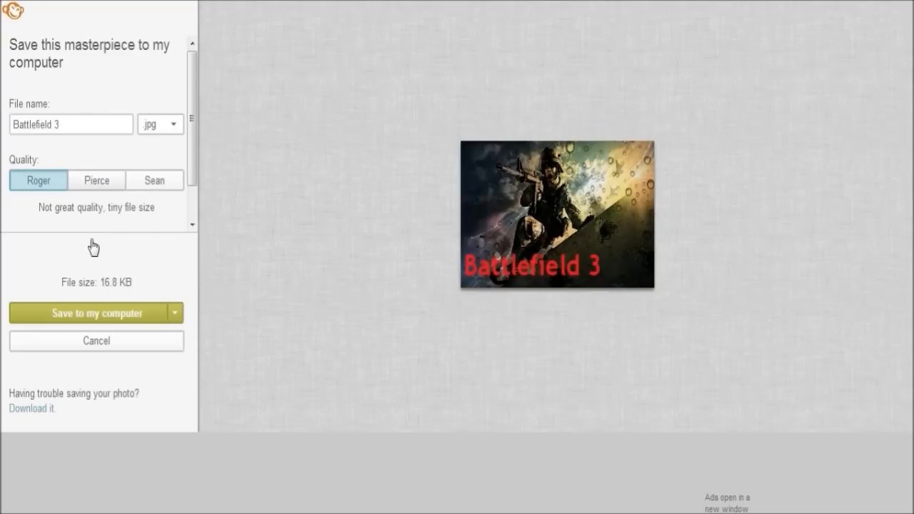
left_click(154, 180)
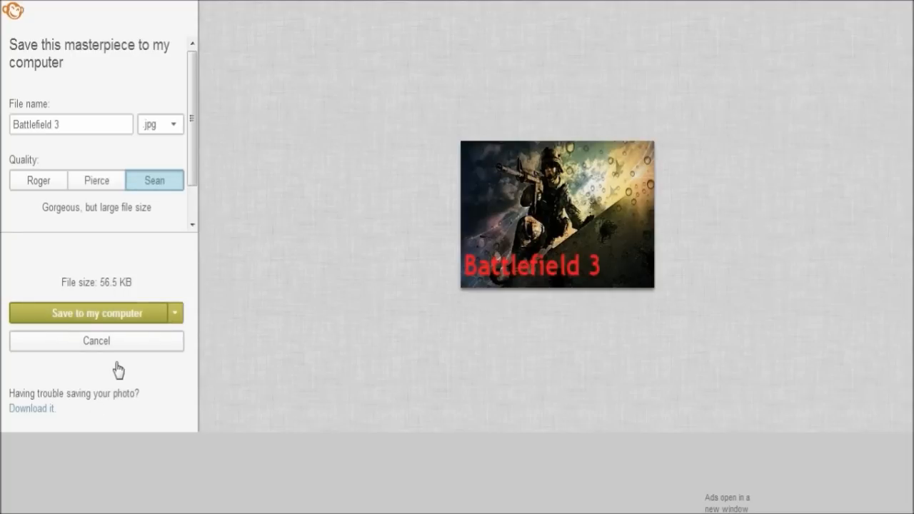
left_click(91, 312)
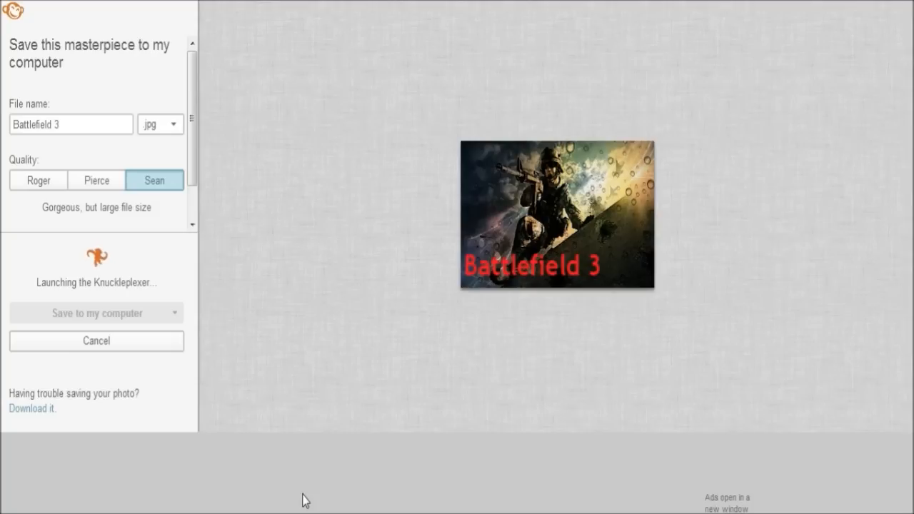
left_click(96, 313)
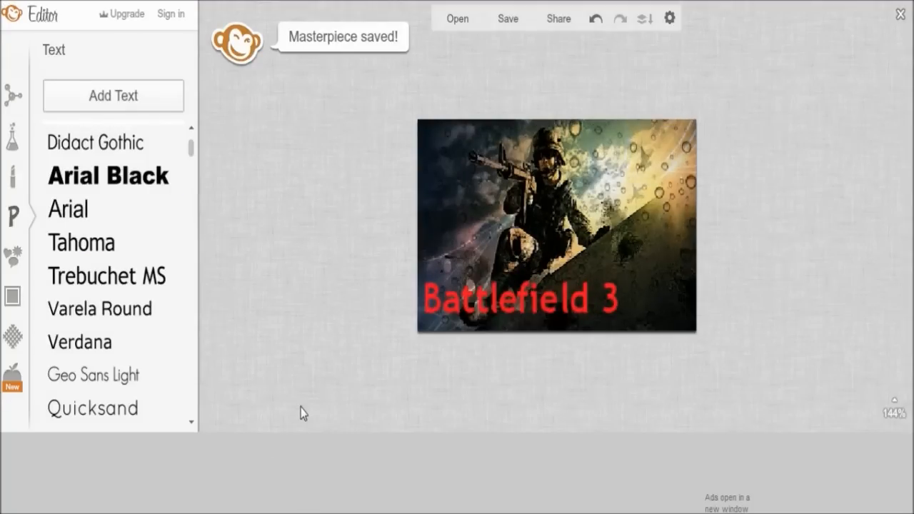